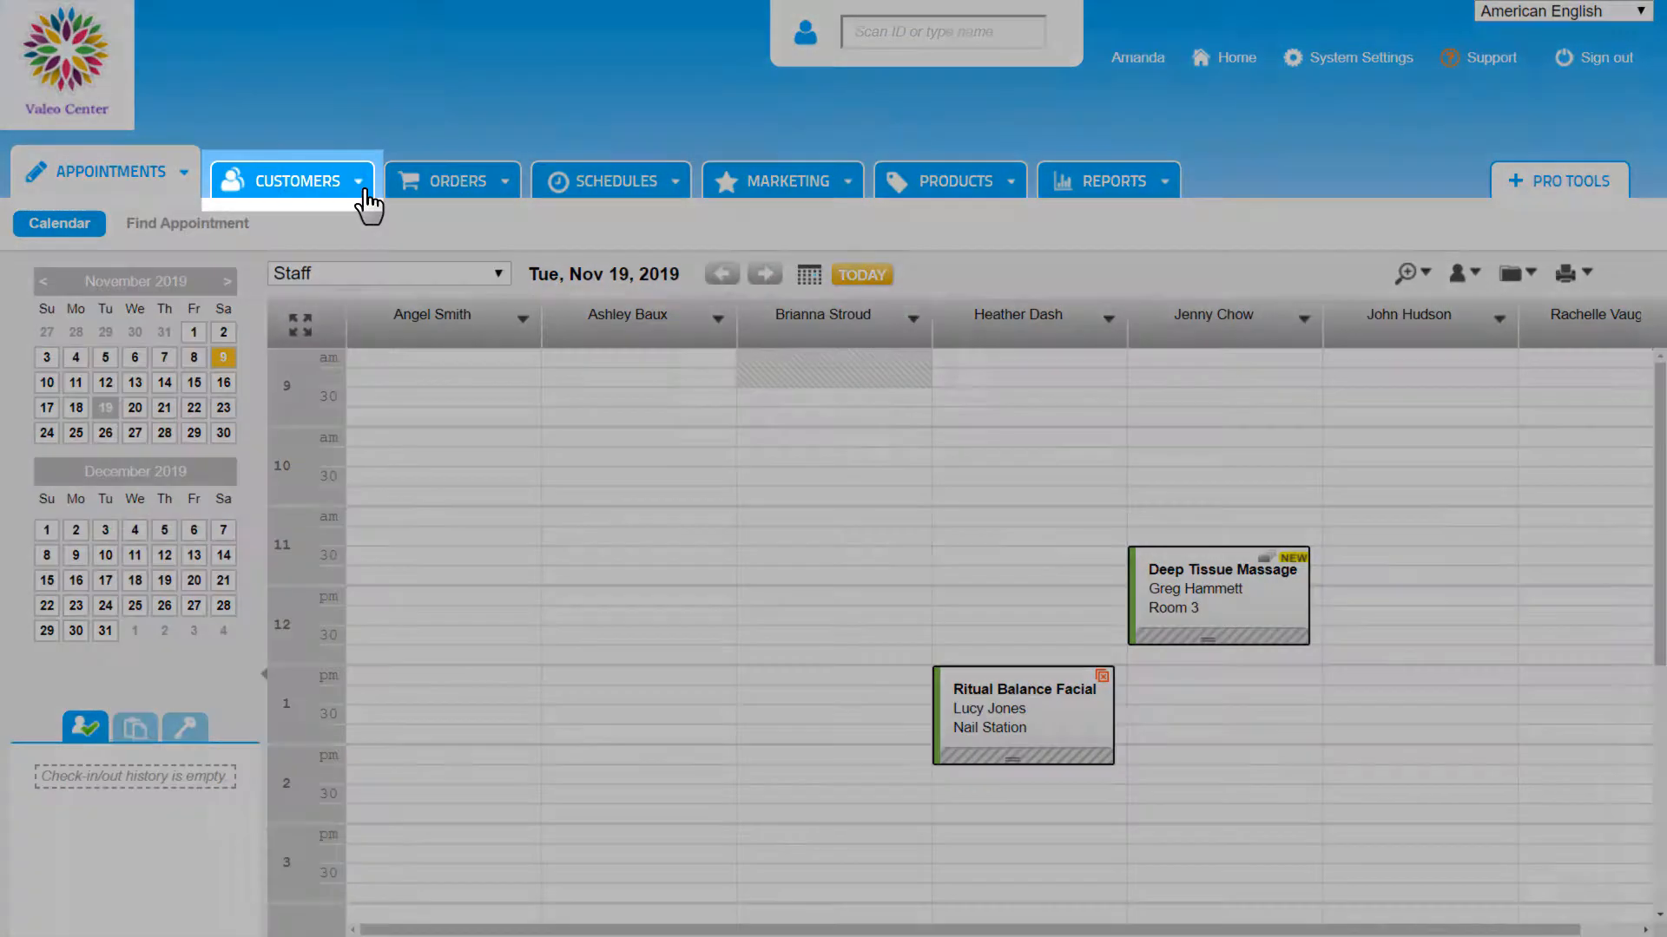
Step: Go to Manage Customers from the Customers menu
click(292, 179)
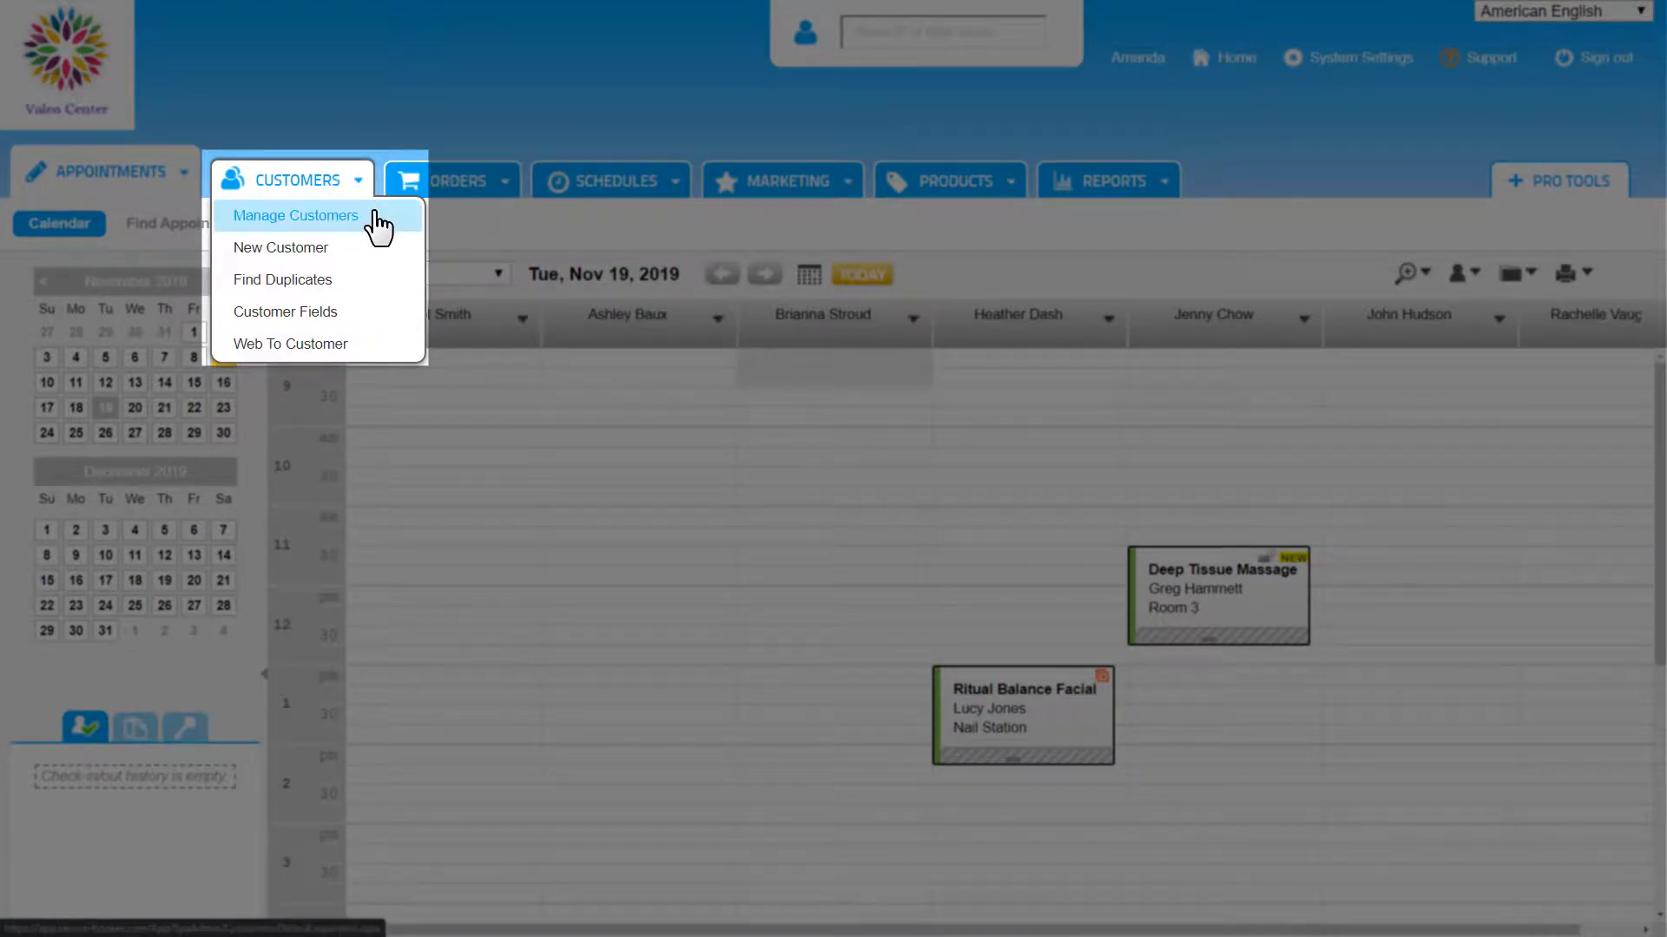
click(295, 215)
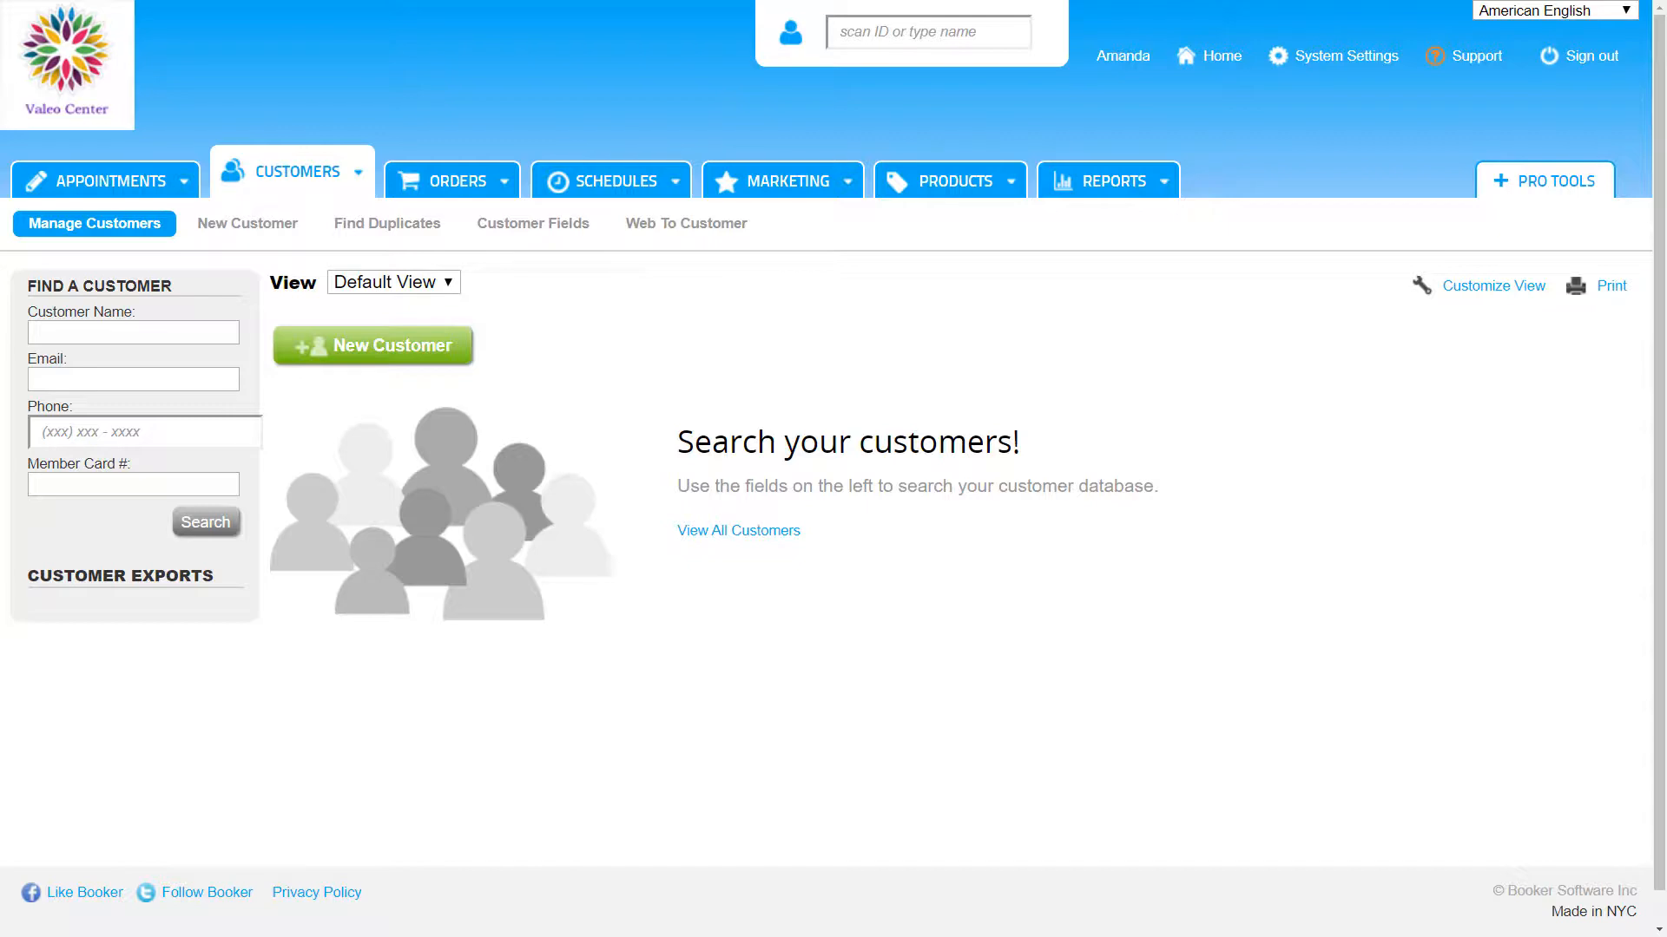
Step: Enter 'Nic' in the Customer Name search field
click(1489, 287)
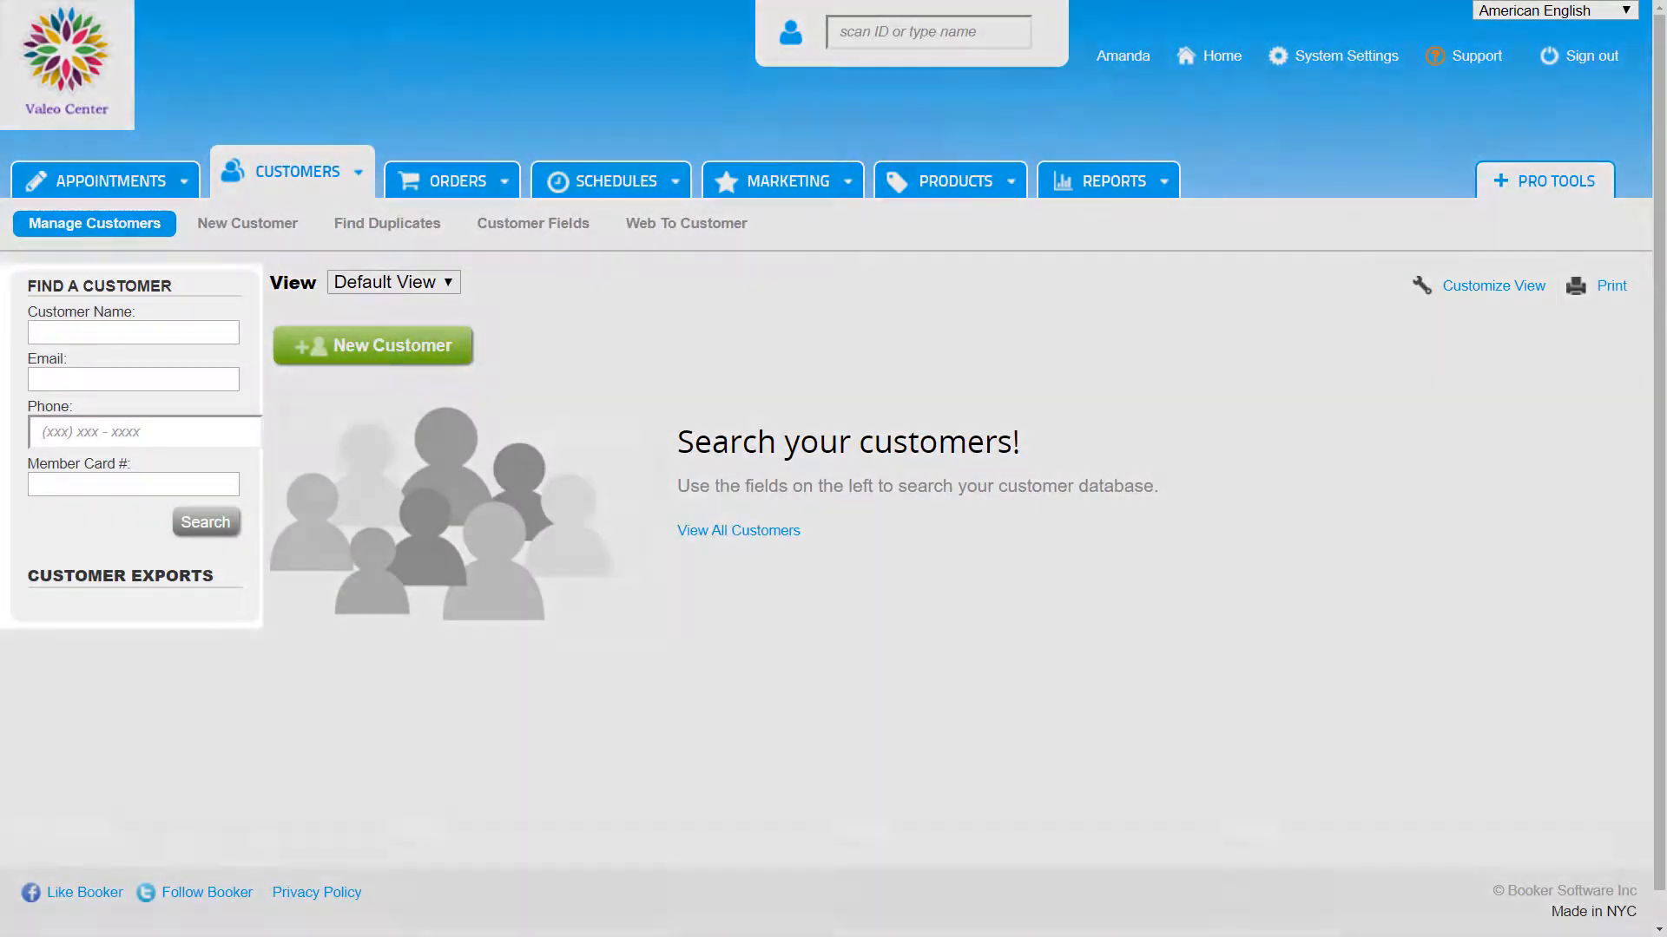
text(Nic)
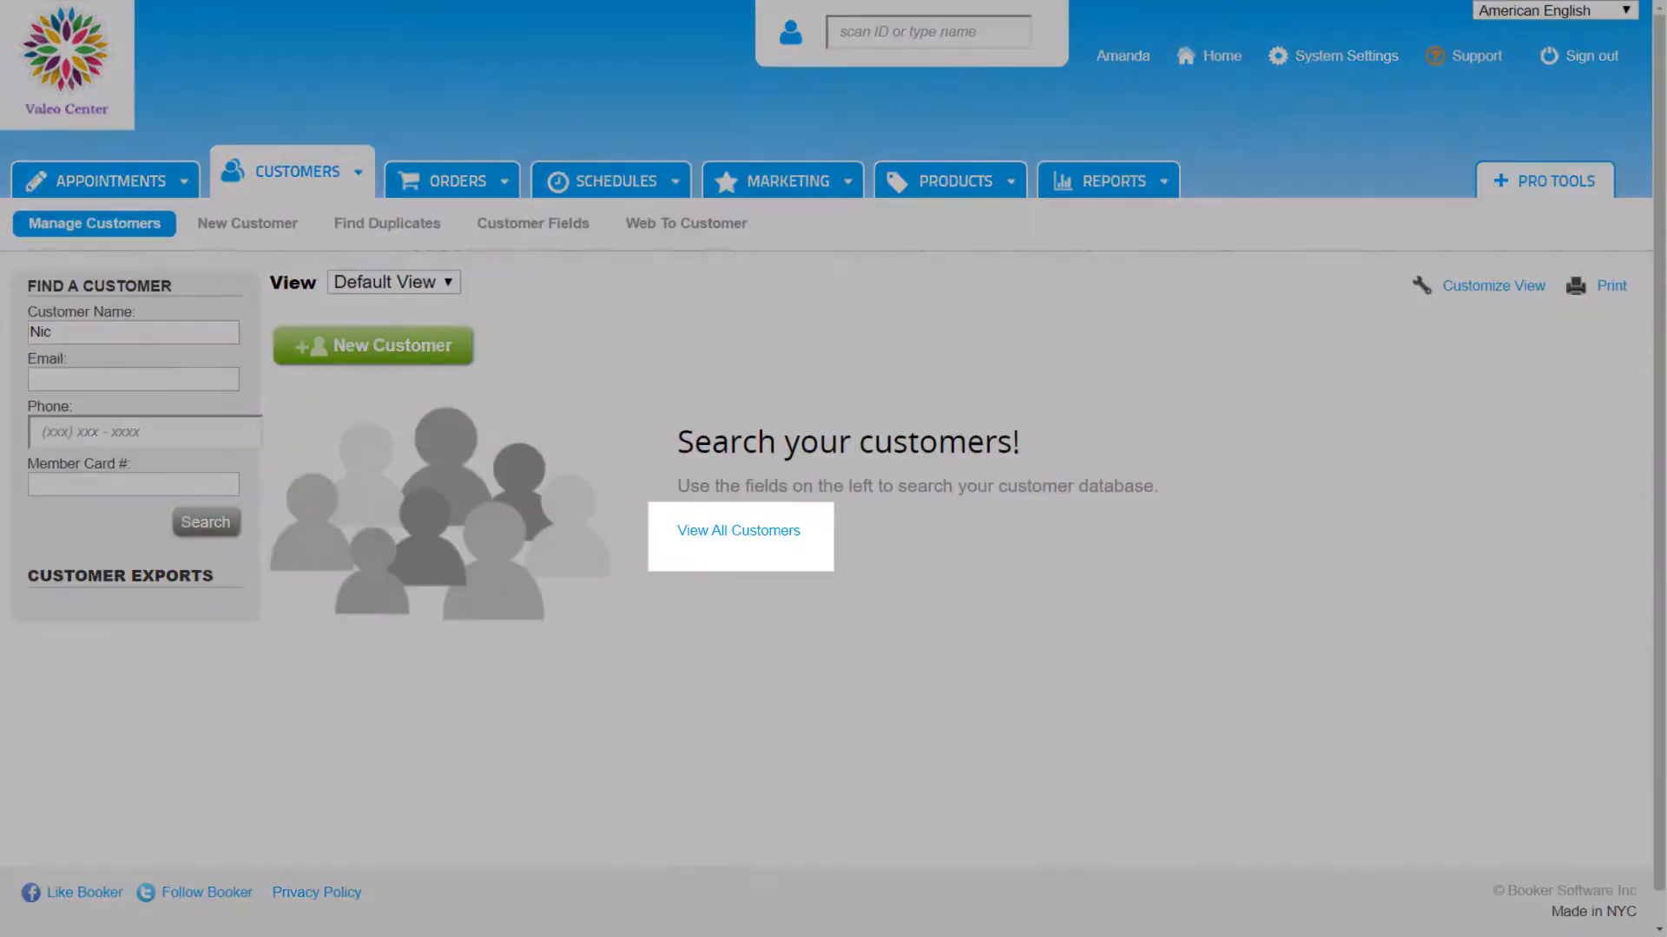
Step: List all 201 customers and show 100 rows per page
click(738, 531)
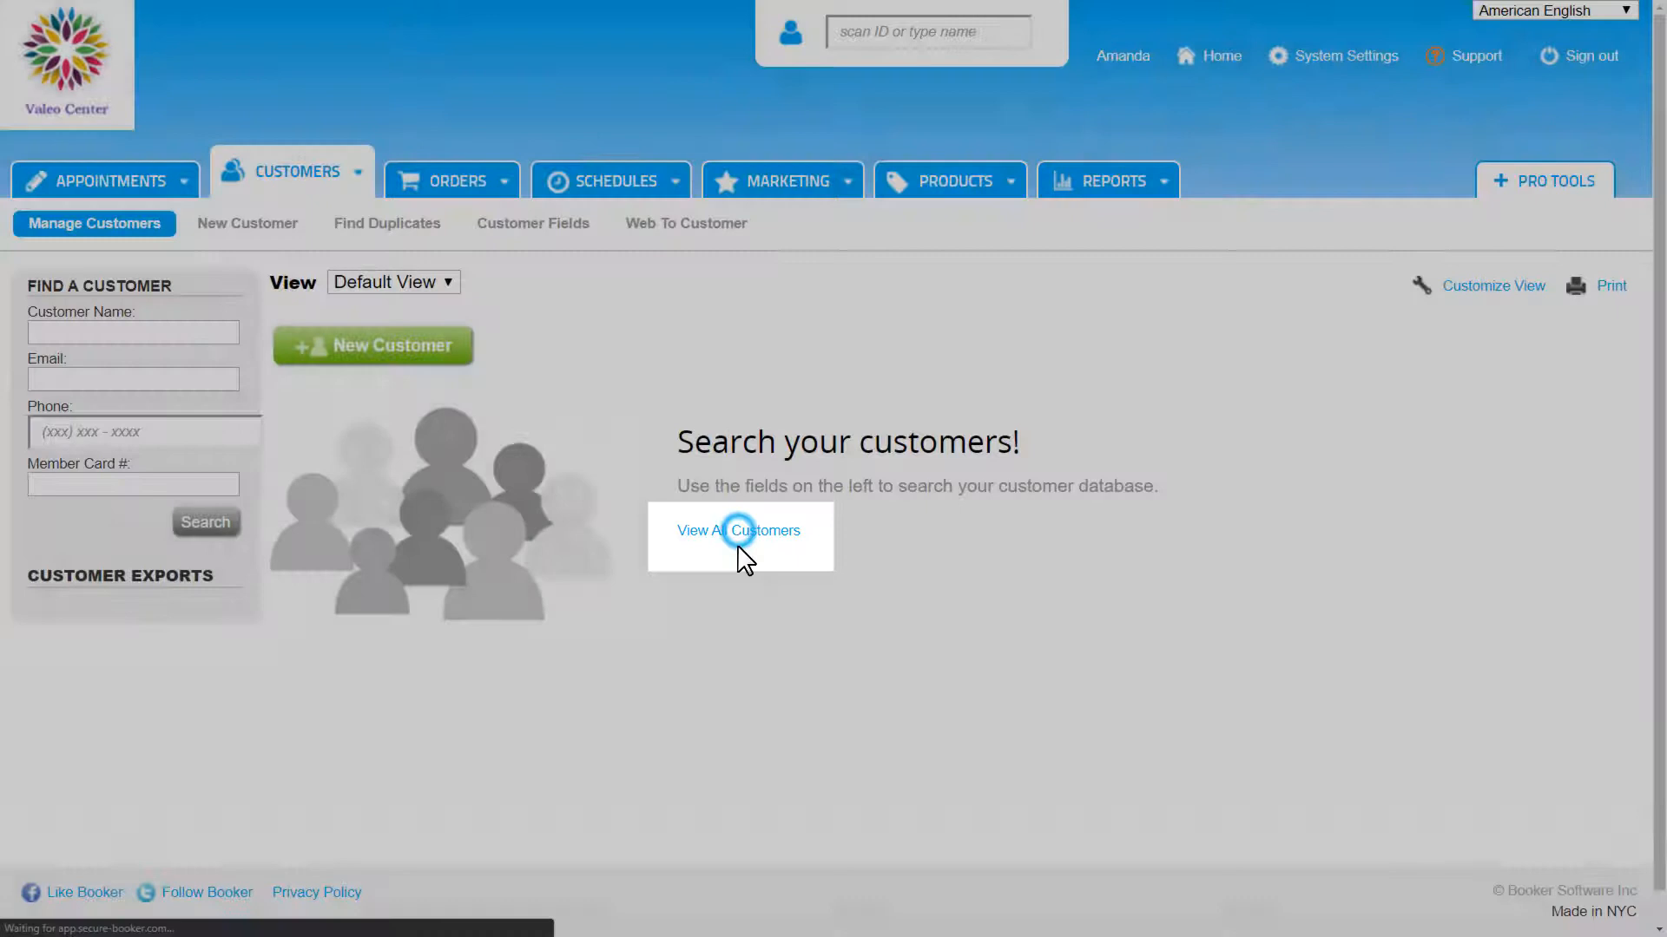
click(740, 531)
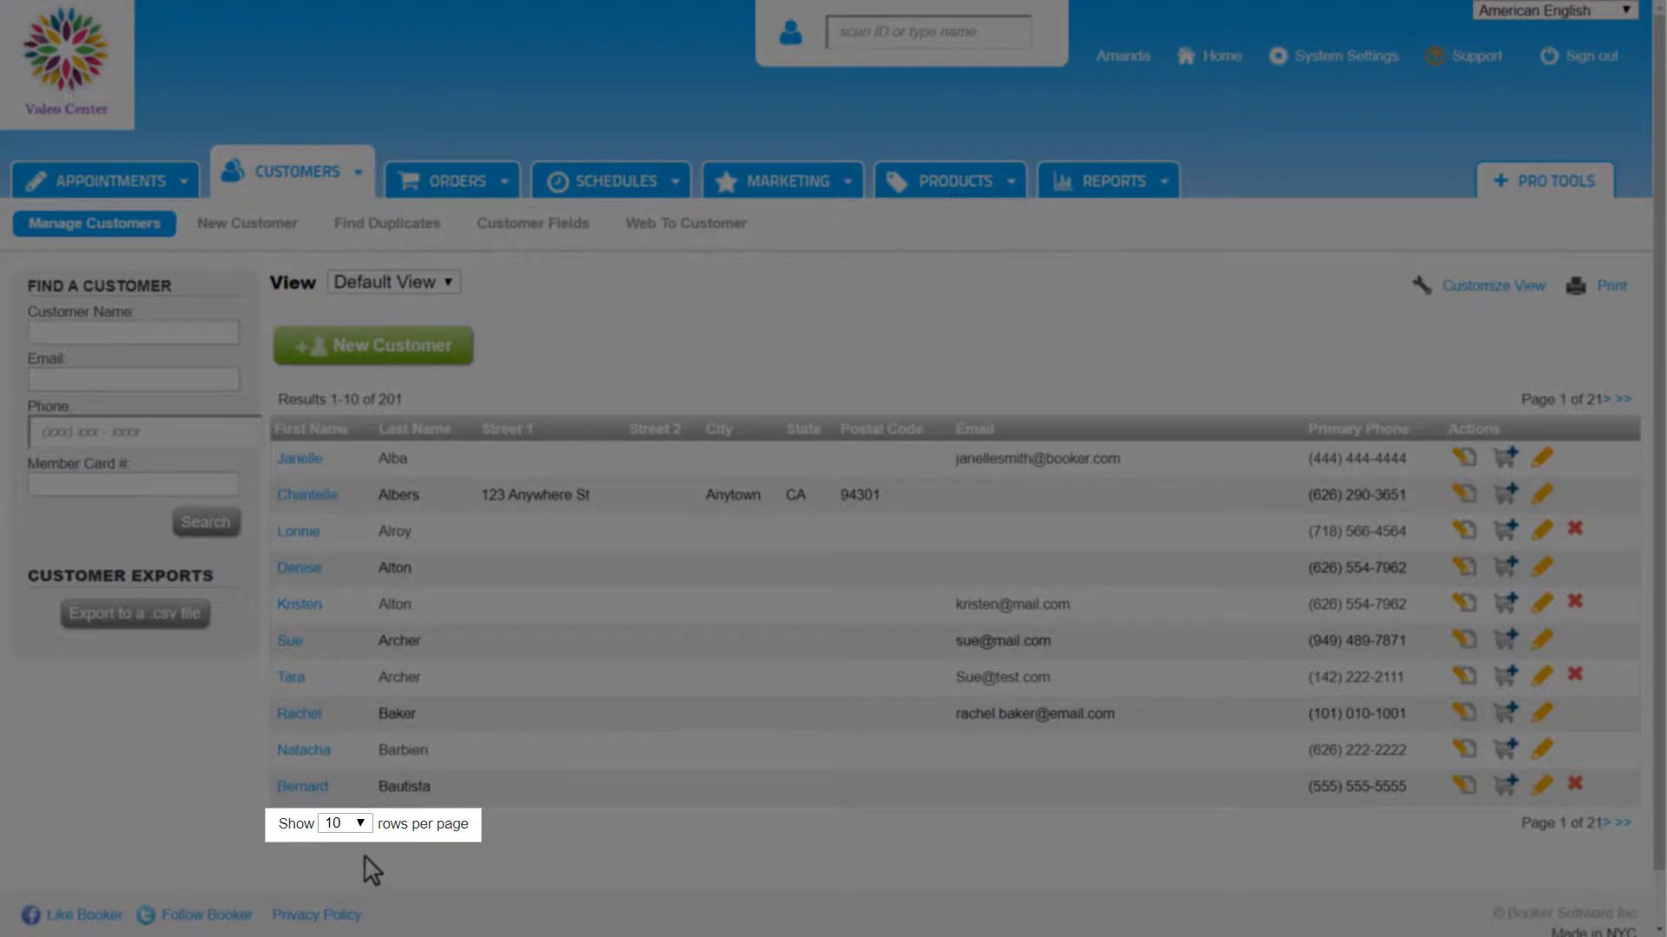
click(357, 822)
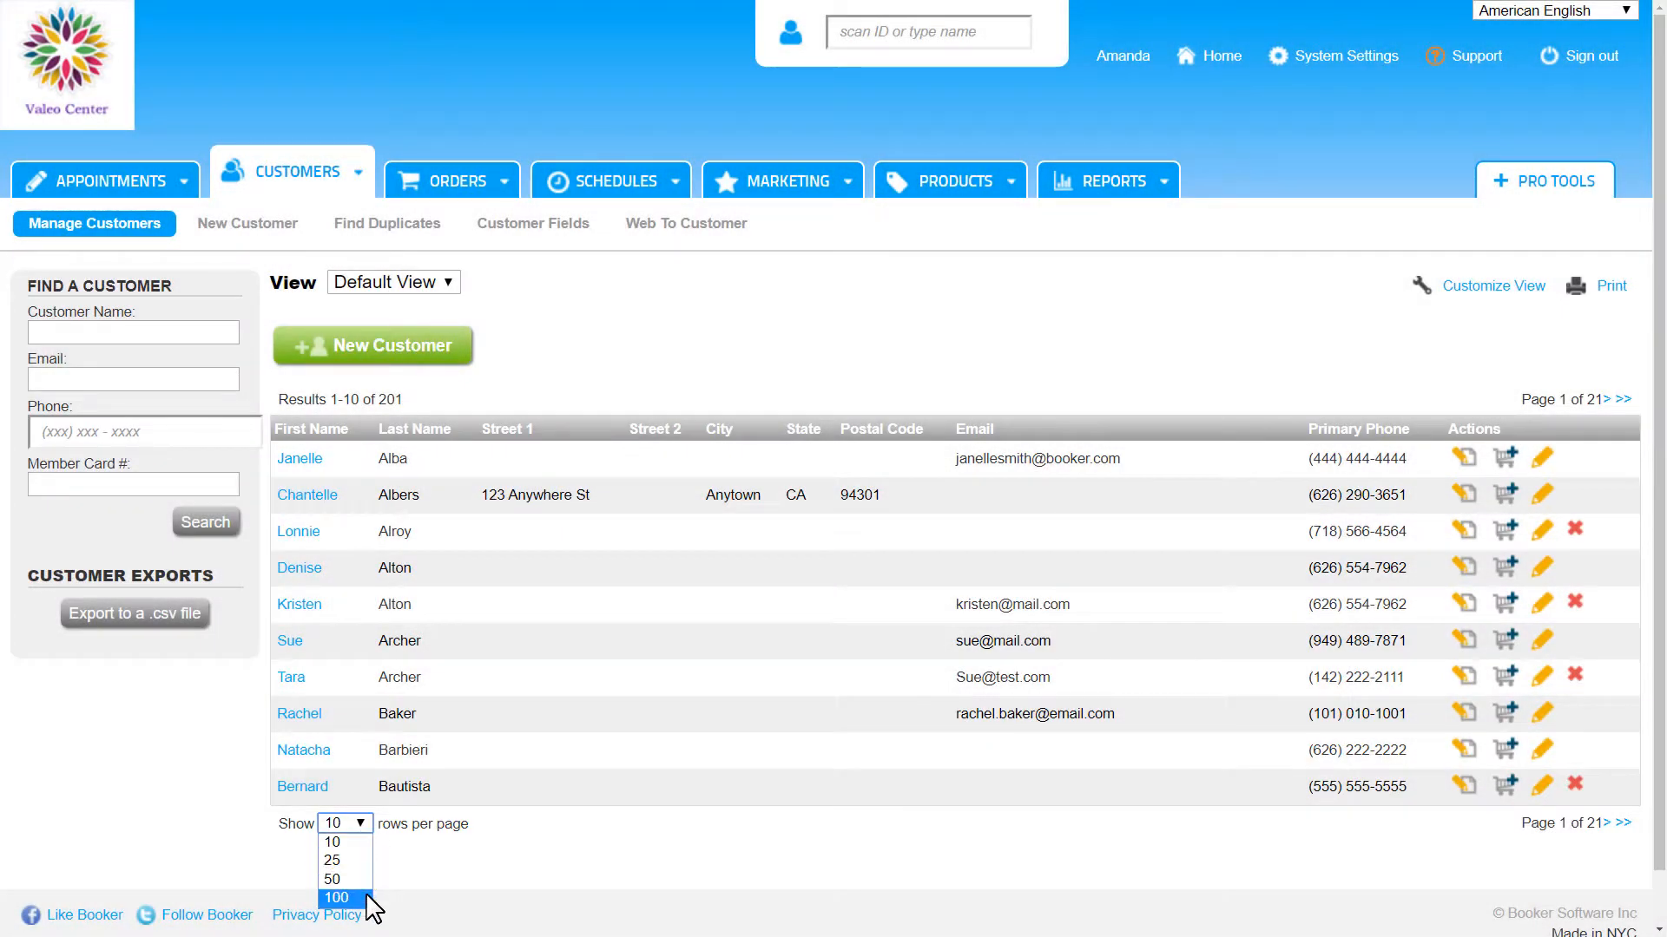
click(335, 897)
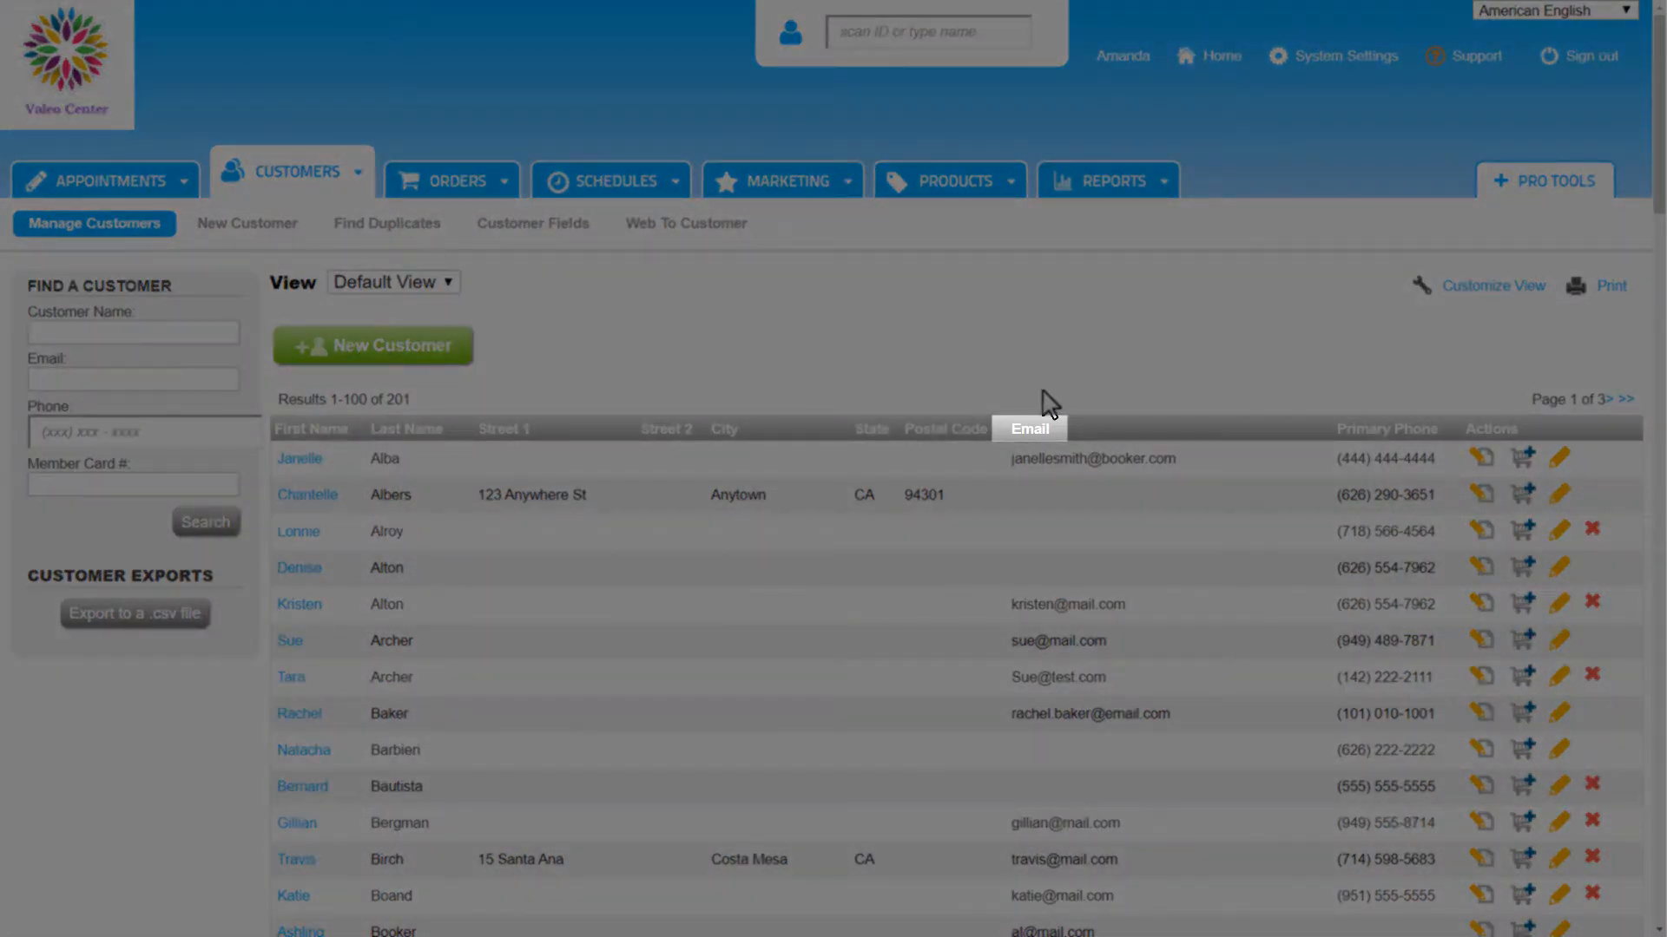
Step: Sort the customer list by the Email column in ascending order
click(1028, 429)
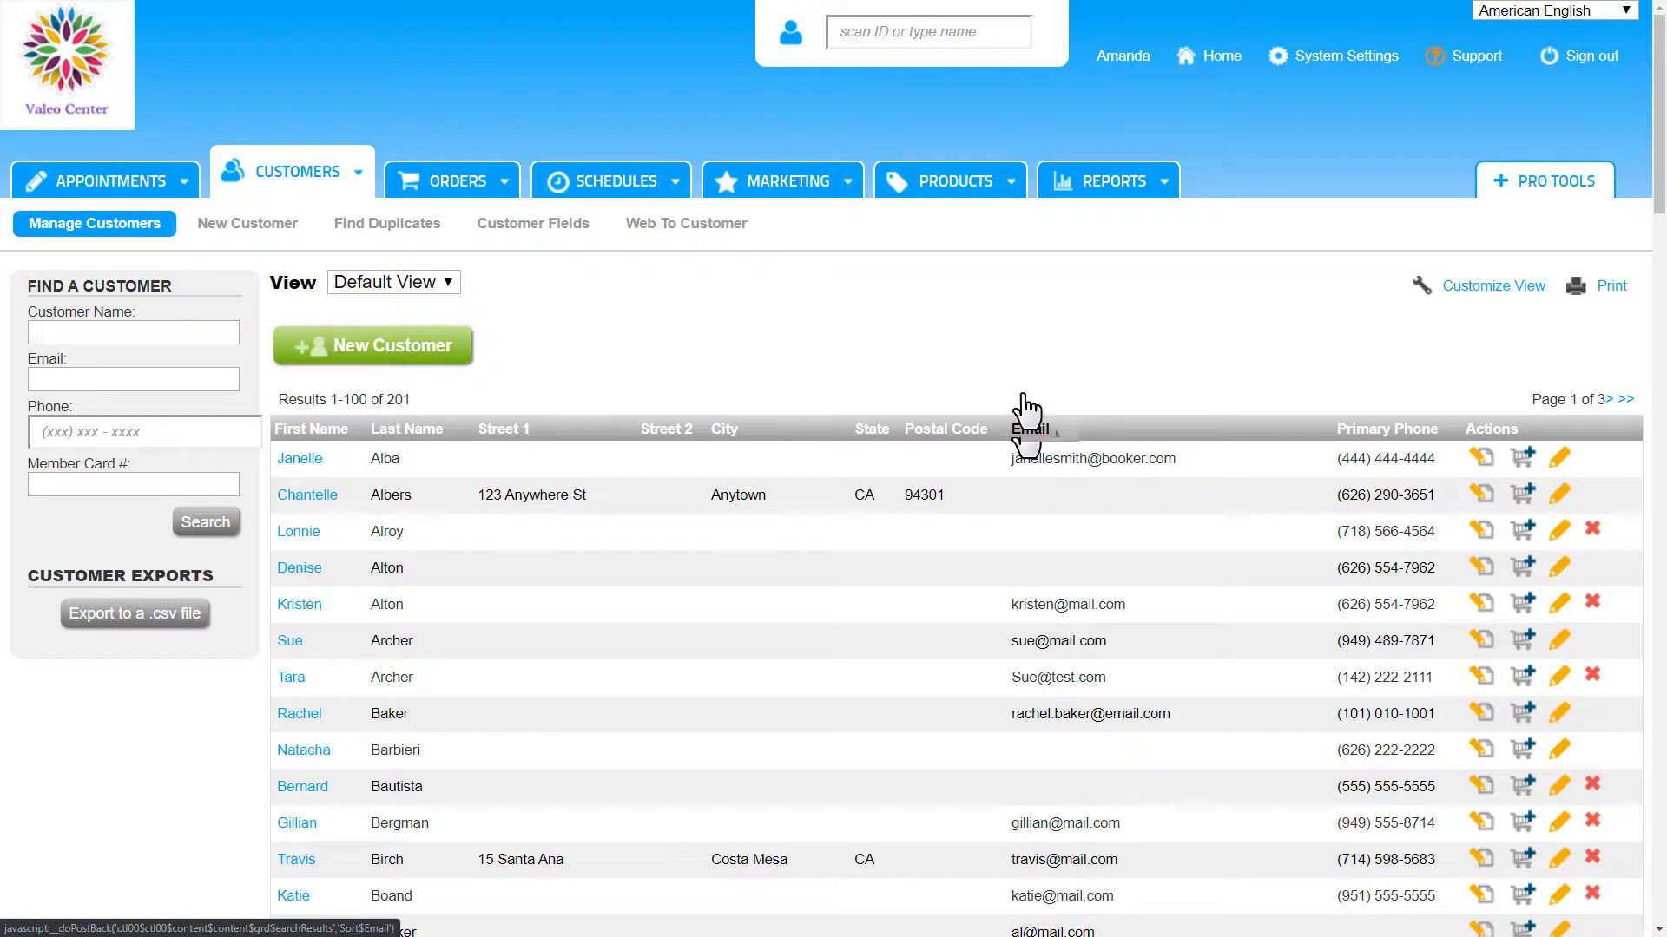
click(1026, 433)
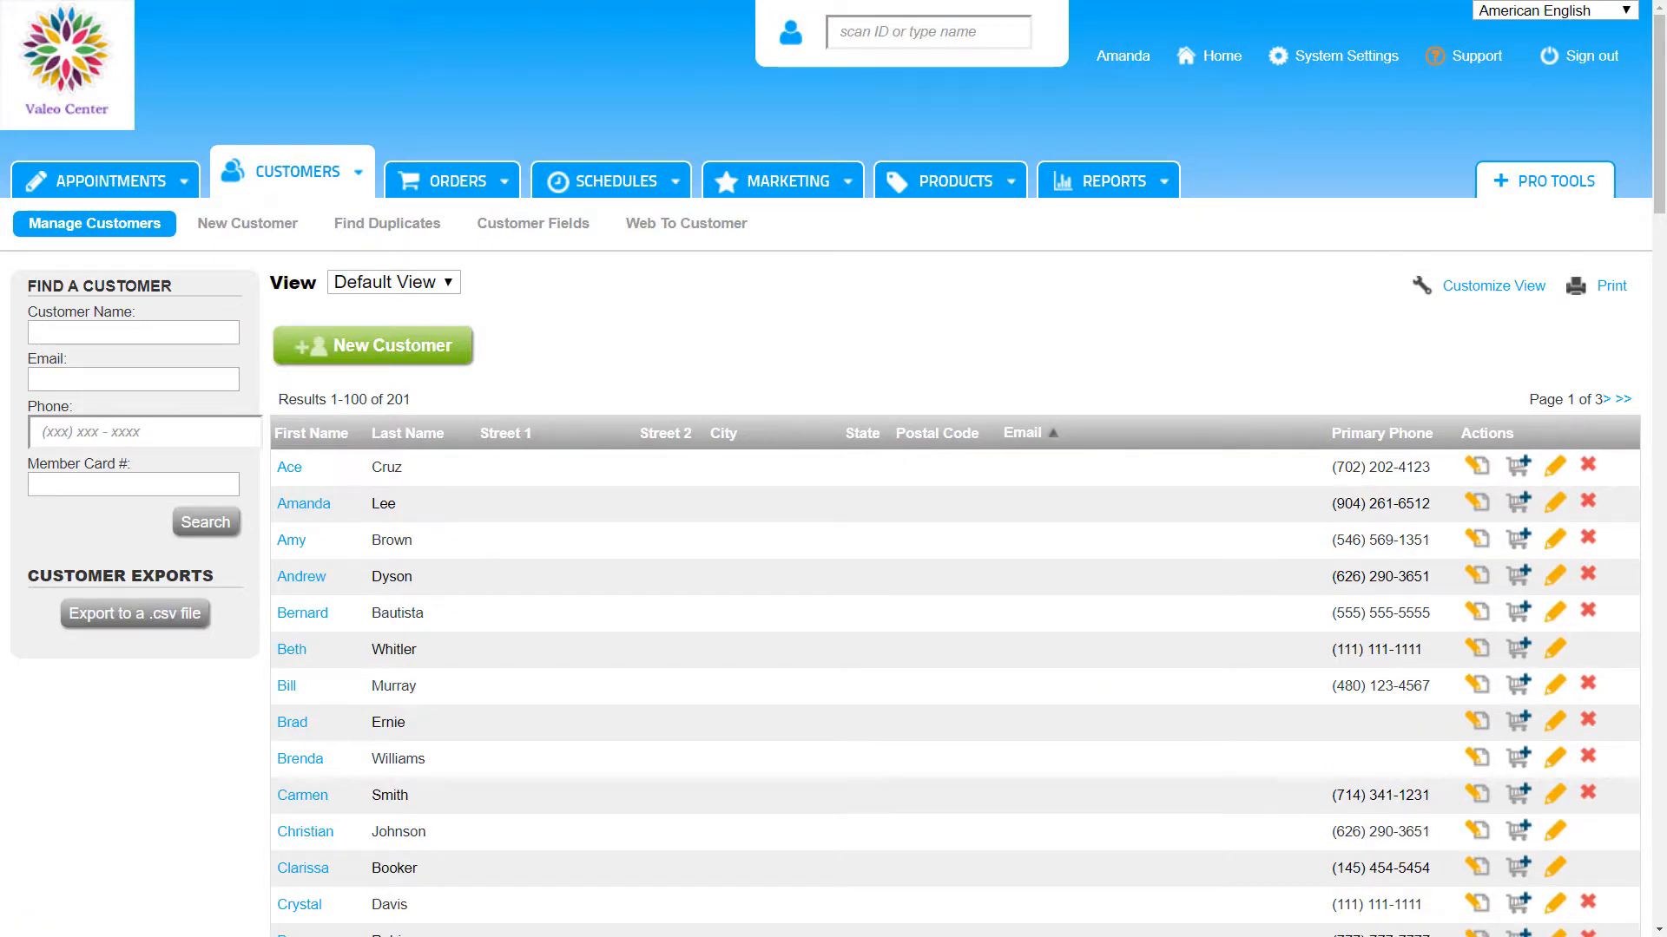